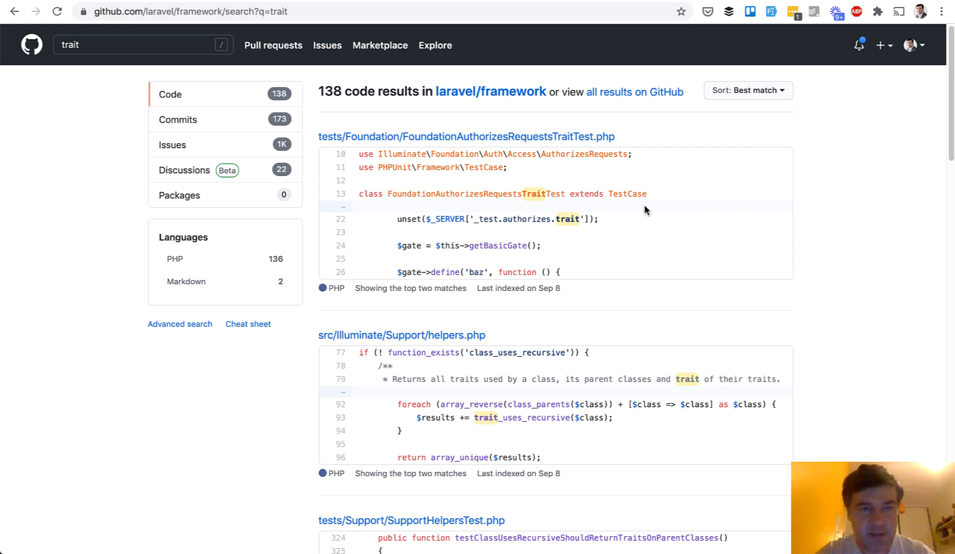
pyautogui.moveTo(135, 133)
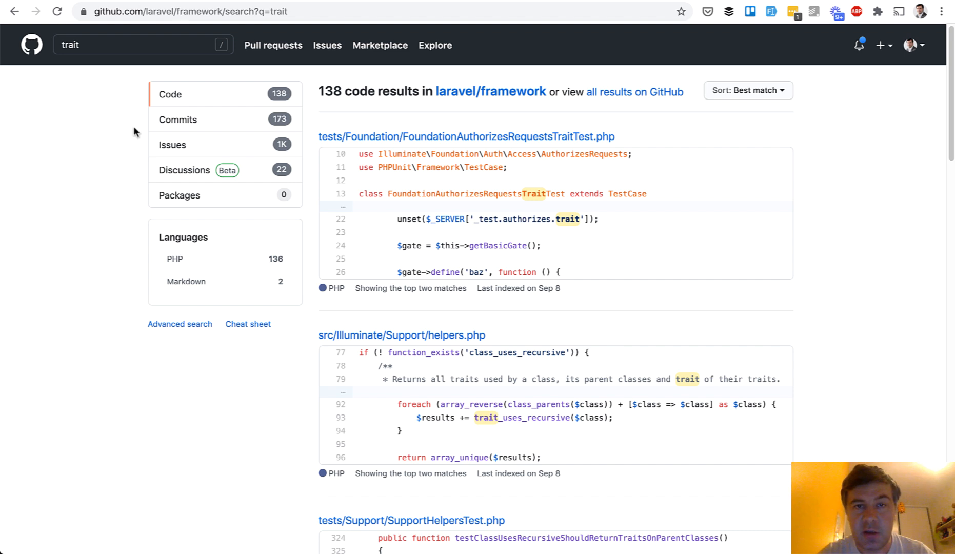
pyautogui.moveTo(94, 229)
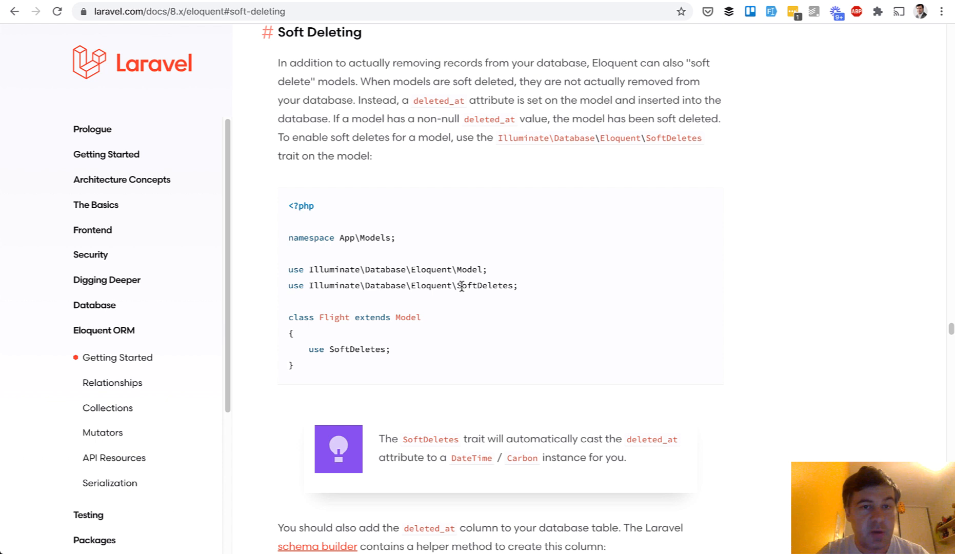
pyautogui.moveTo(350, 284)
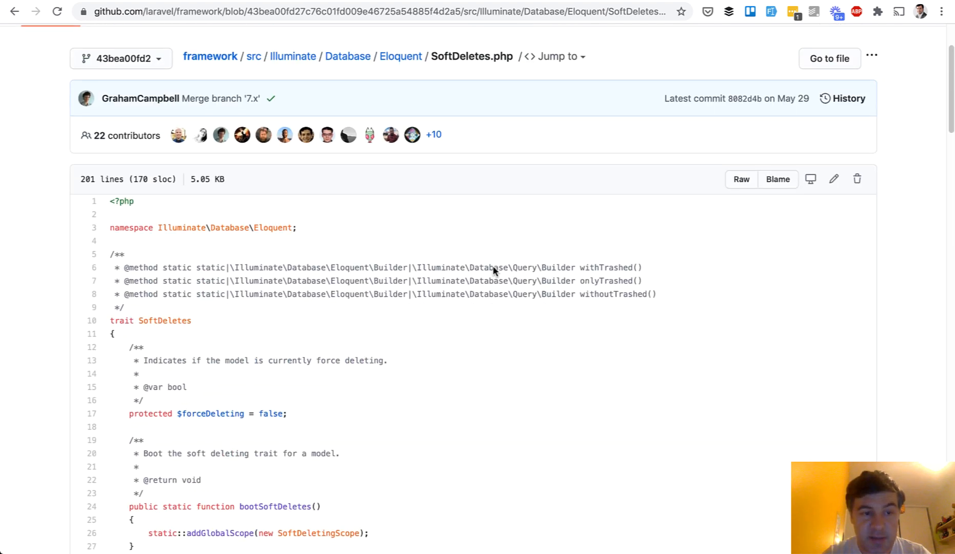
# Scroll through the SoftDeletes trait's bootSoftDeletes, initializeSoftDeletes and forceDelete methods
pyautogui.scroll(-3)
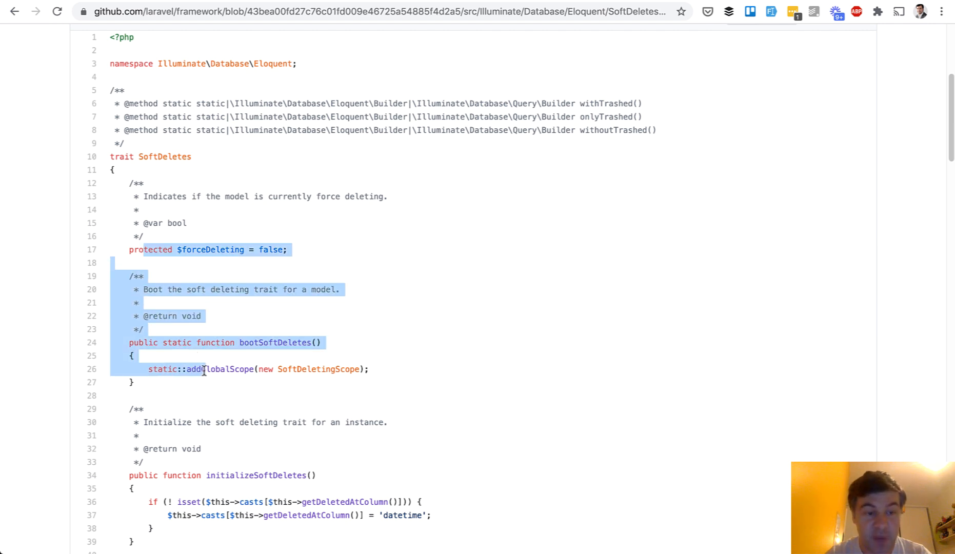
pyautogui.scroll(-3)
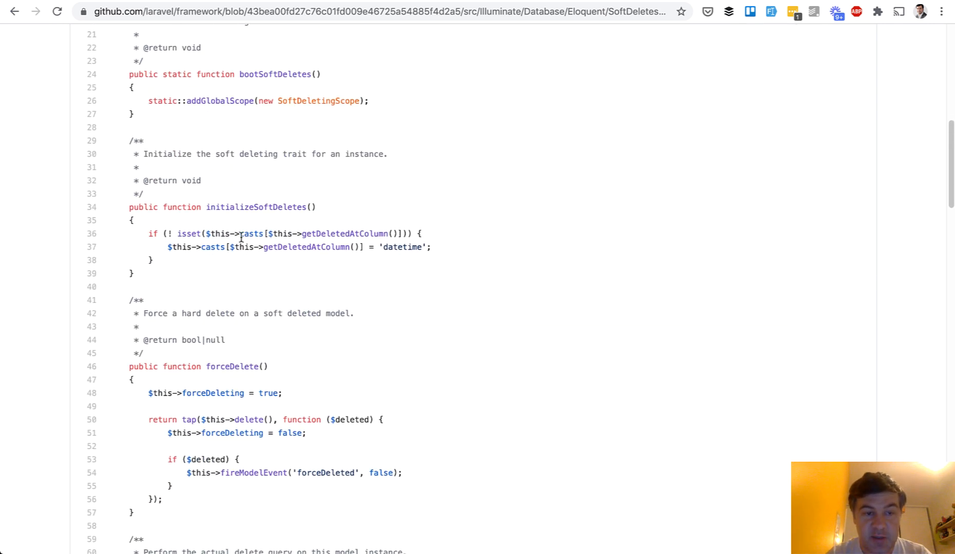
pyautogui.scroll(-3)
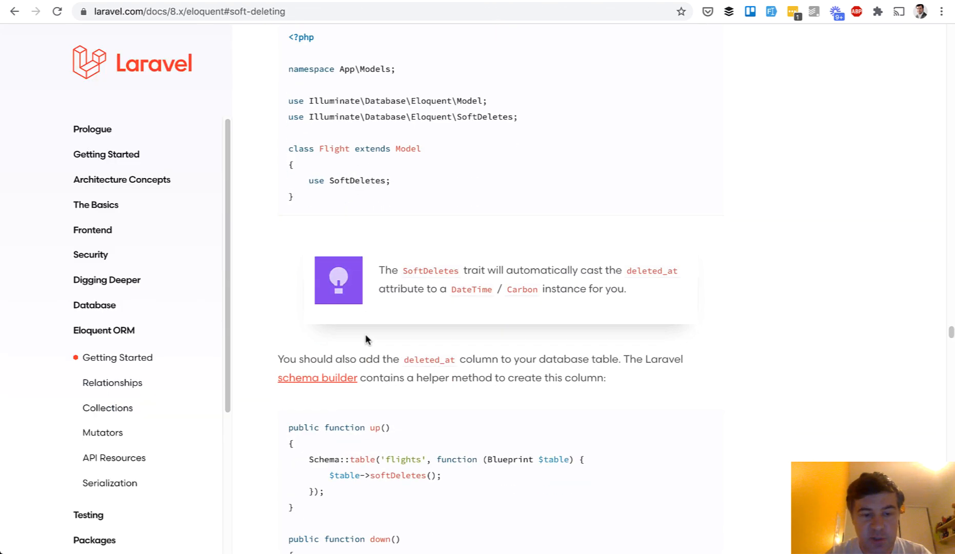
# Scroll the docs' sections on querying, restoring and permanently deleting soft deleted models
pyautogui.scroll(-3)
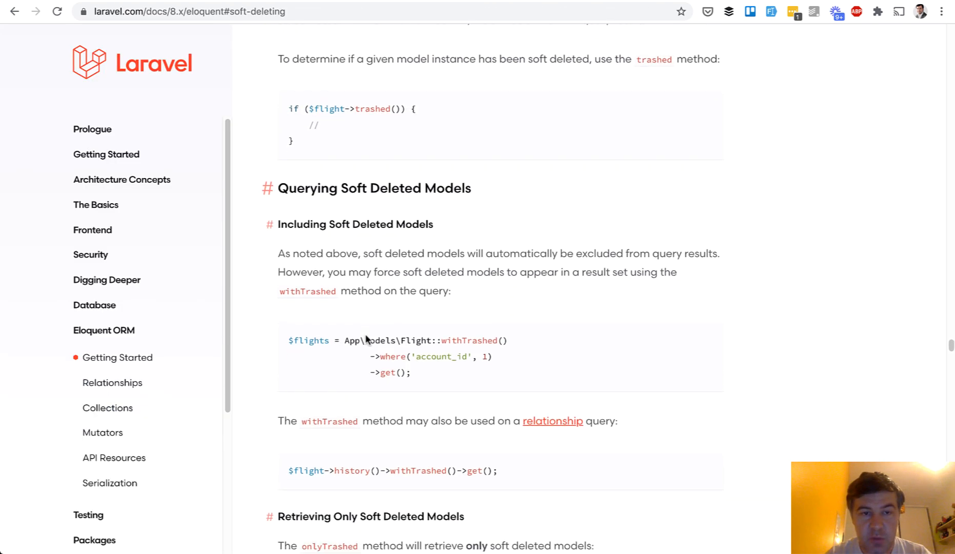
pyautogui.scroll(-3)
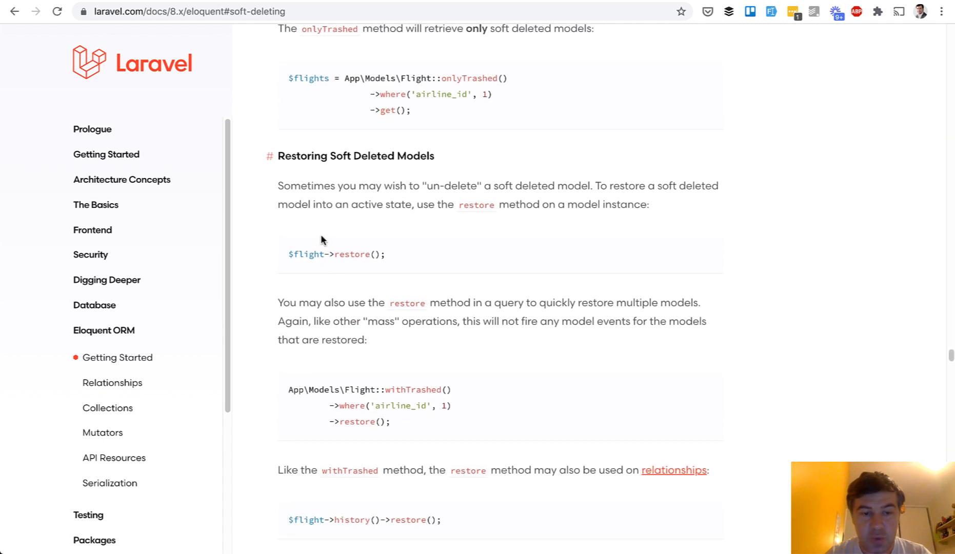
pyautogui.scroll(-3)
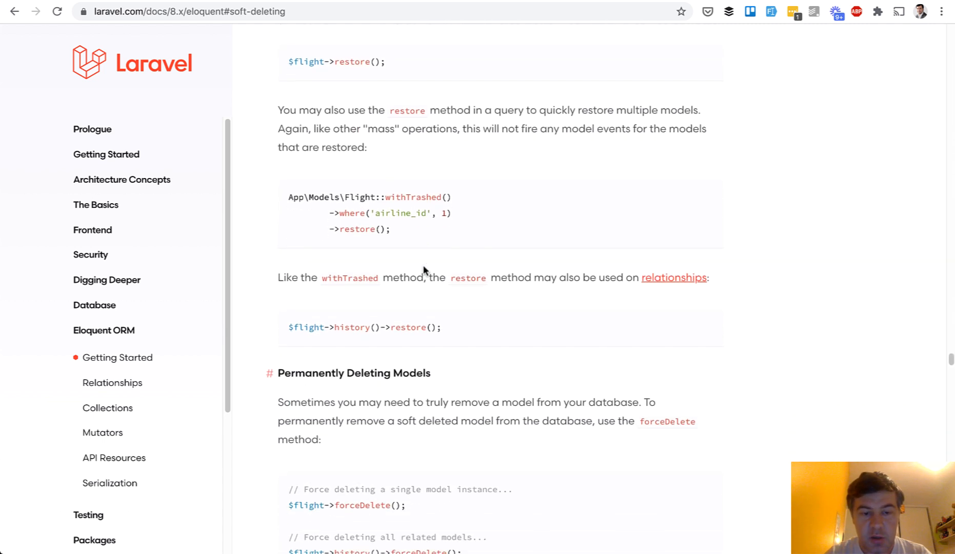
pyautogui.scroll(-3)
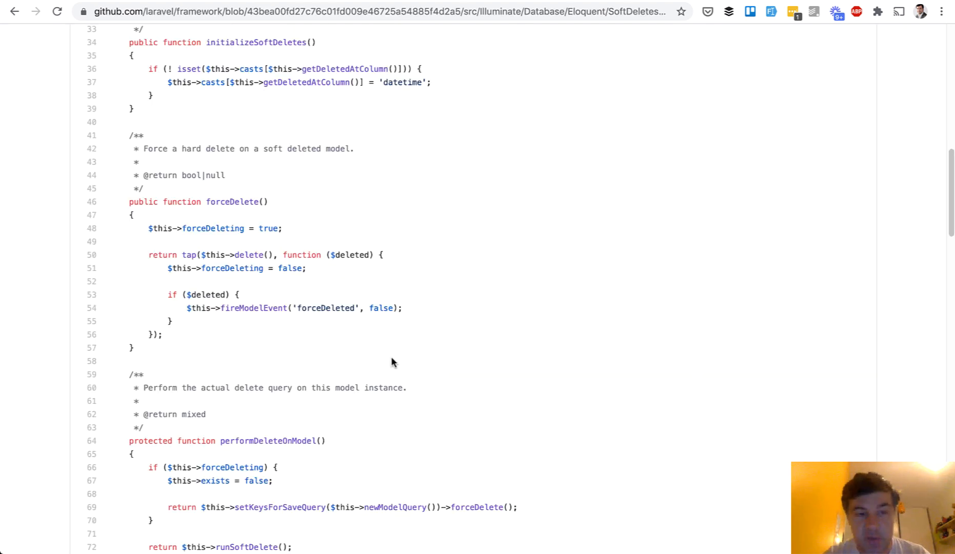
# Scroll the SoftDeletes source down to its runSoftDelete, restore and trashed methods
pyautogui.scroll(-3)
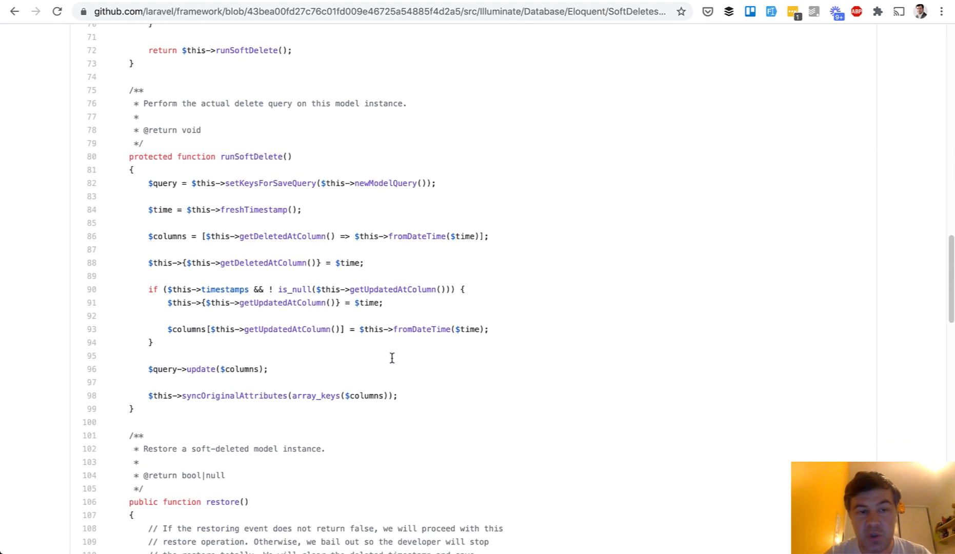
pyautogui.scroll(-3)
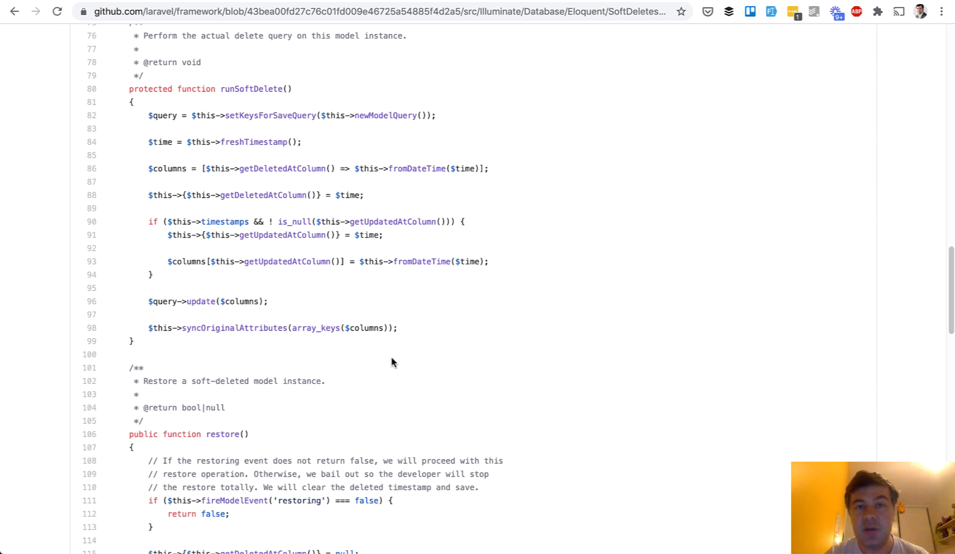
pyautogui.scroll(-3)
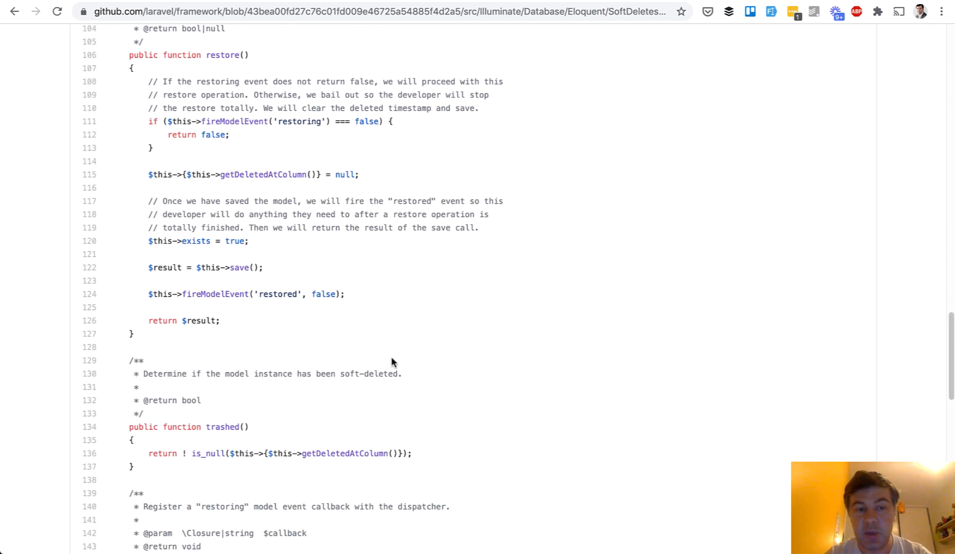
pyautogui.scroll(-3)
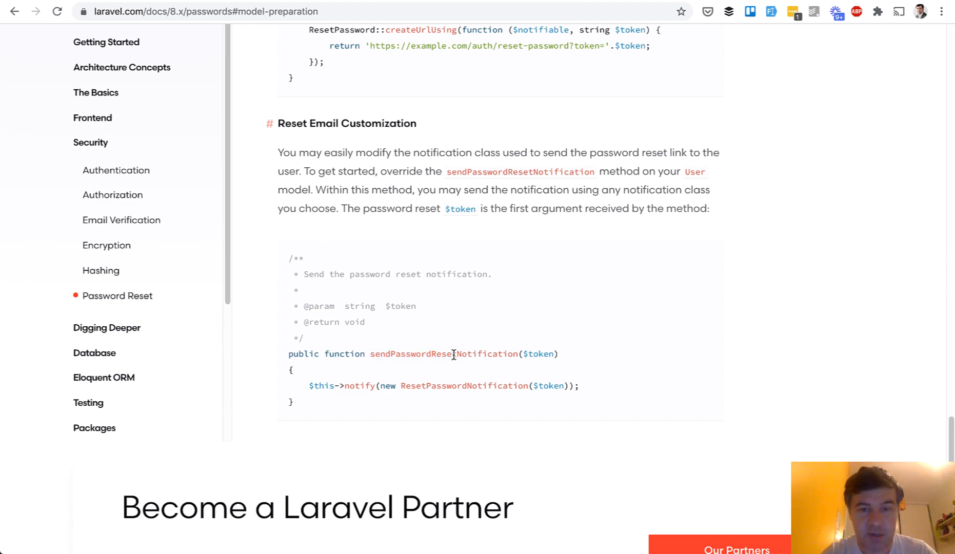
# Scroll to the Password Reset Model Preparation section and select the CanResetPassword trait name
pyautogui.scroll(3)
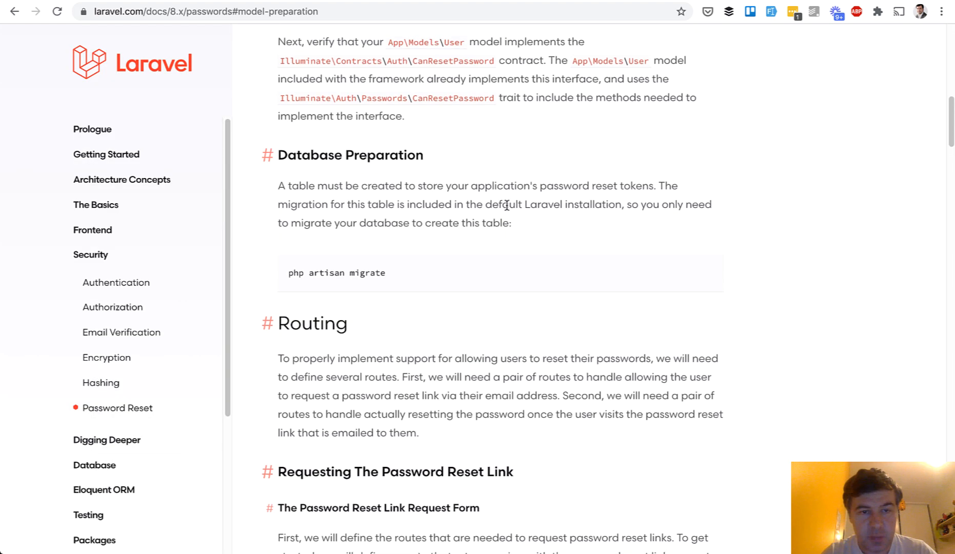
pyautogui.scroll(3)
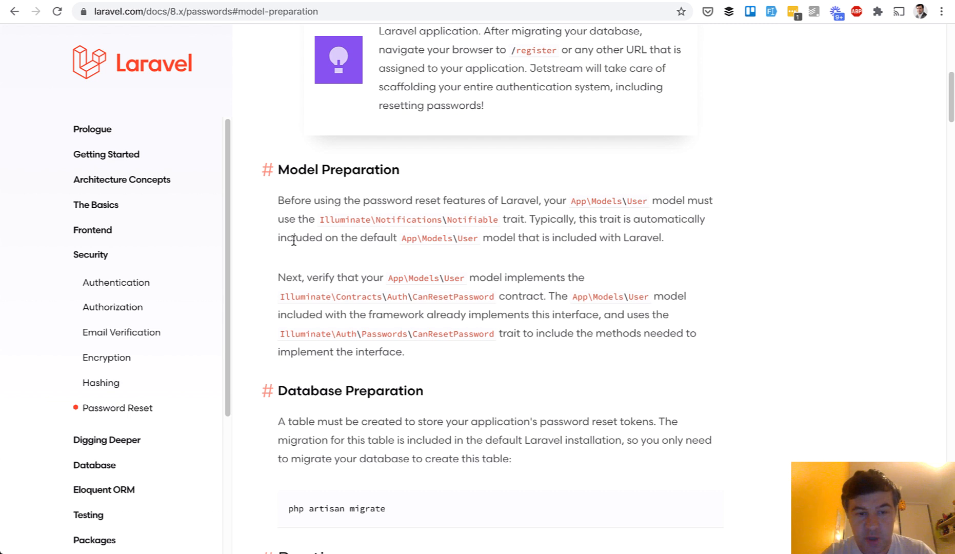
pyautogui.scroll(-3)
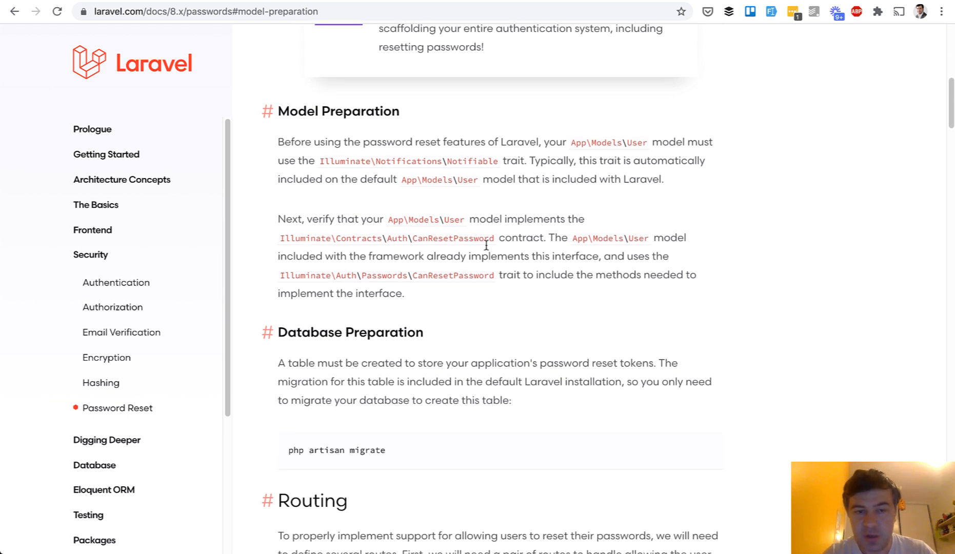
pyautogui.moveTo(494, 244)
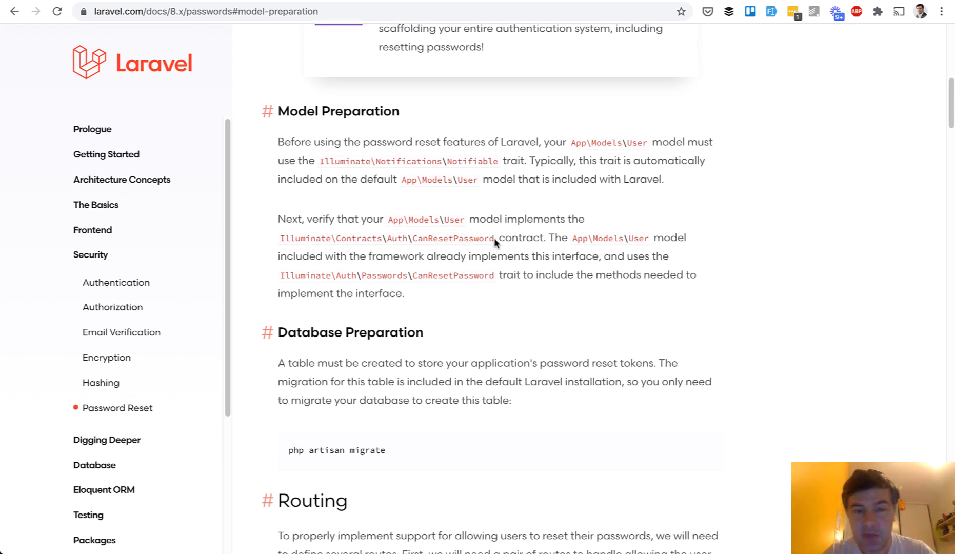
pyautogui.doubleClick(421, 275)
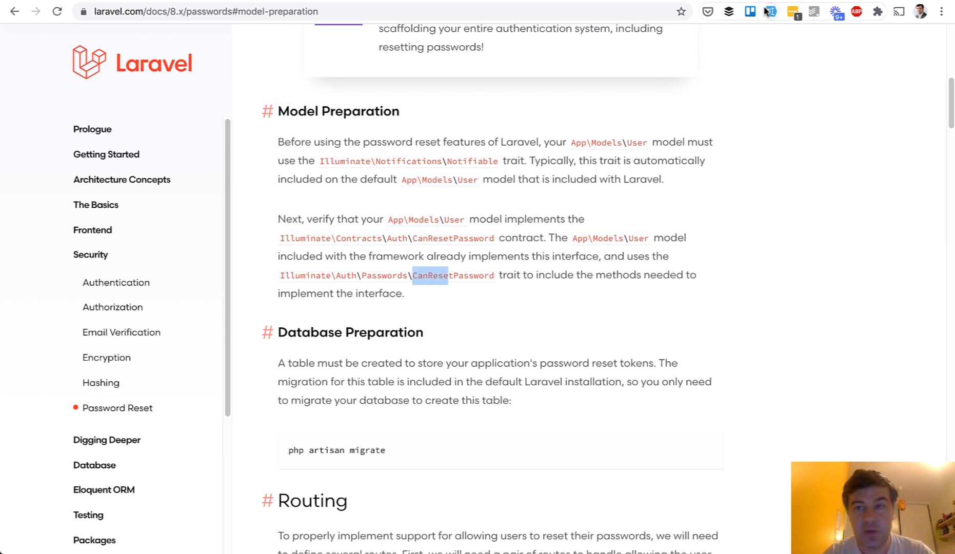
# Bring up the CanResetPassword trait source with getEmailForPasswordReset and sendPasswordResetNotification
pyautogui.click(432, 275)
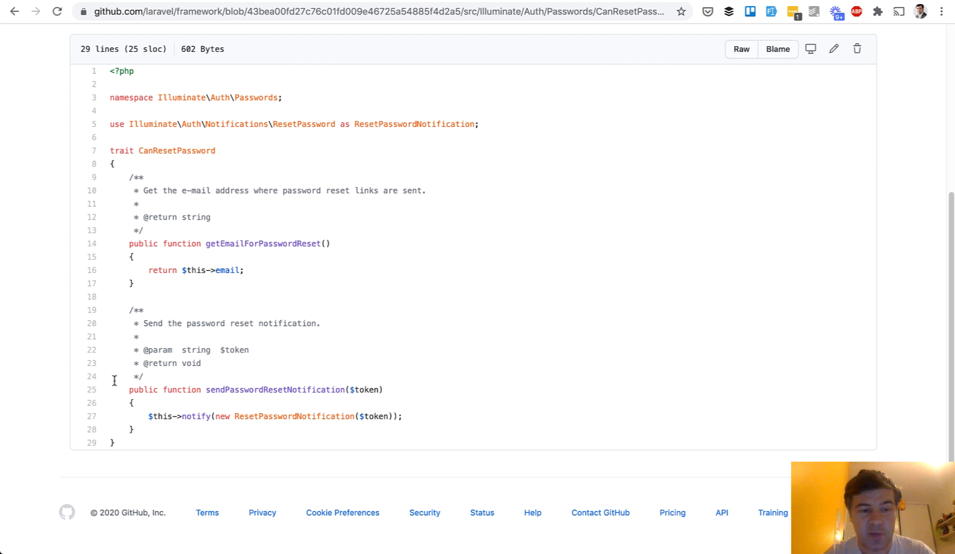
pyautogui.moveTo(297, 390)
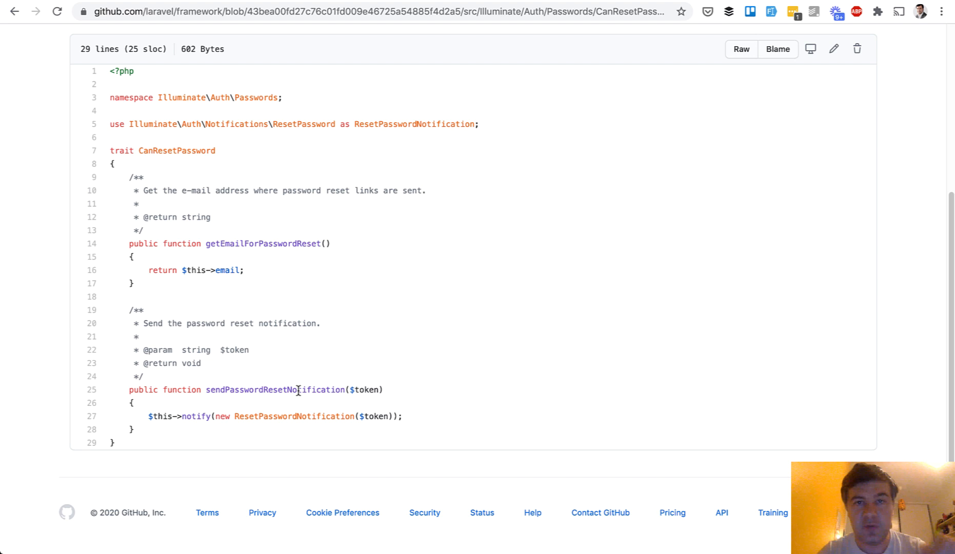
pyautogui.moveTo(216, 393)
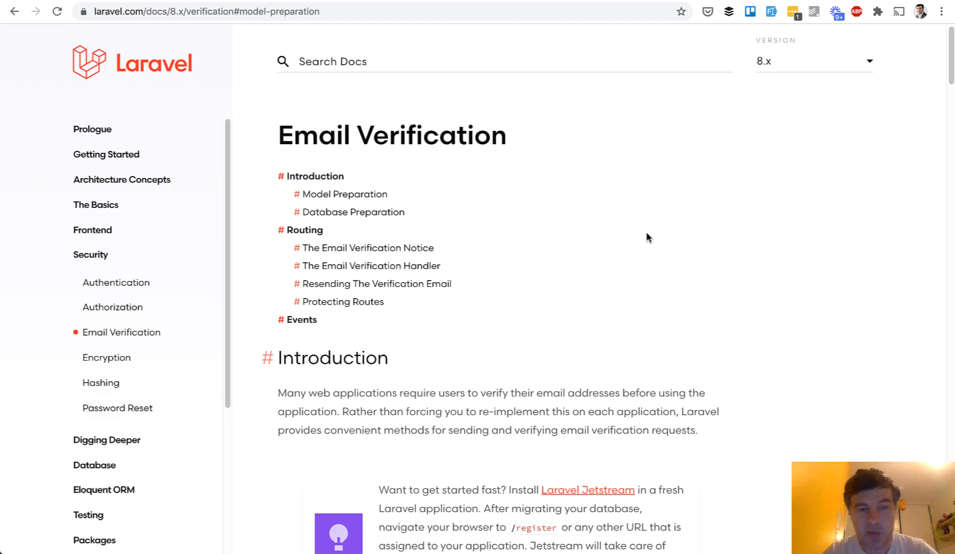
# Scroll the Email Verification page to the User model implementing MustVerifyEmail
pyautogui.scroll(-3)
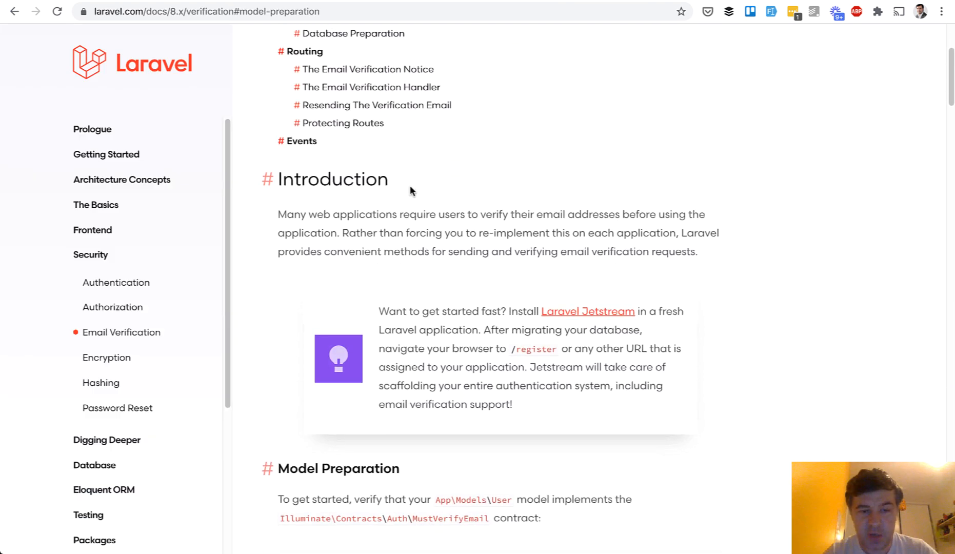
pyautogui.scroll(-3)
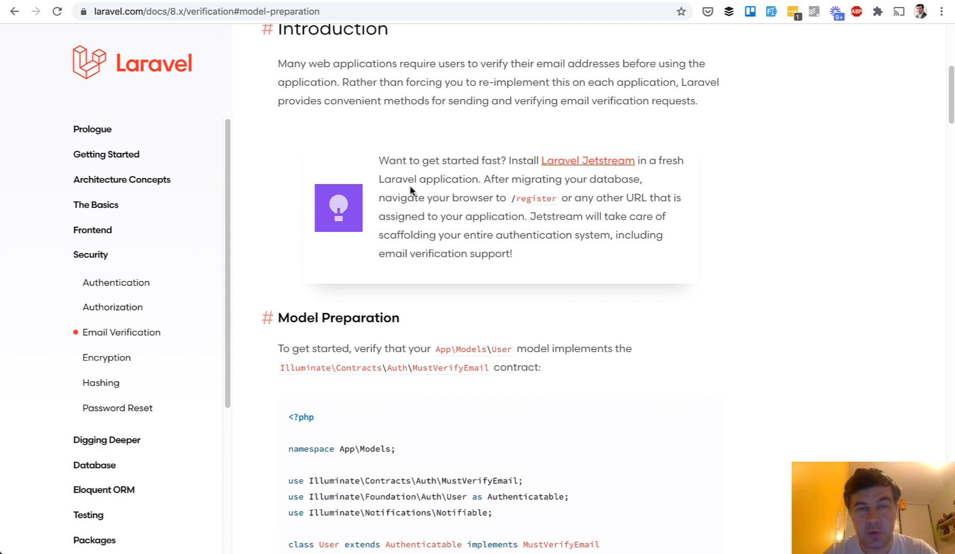
pyautogui.scroll(-3)
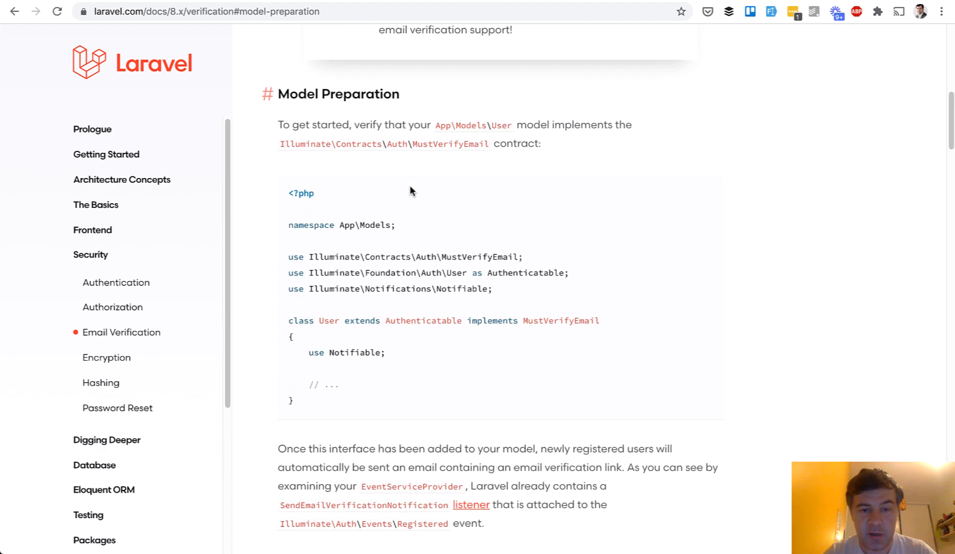
pyautogui.scroll(-3)
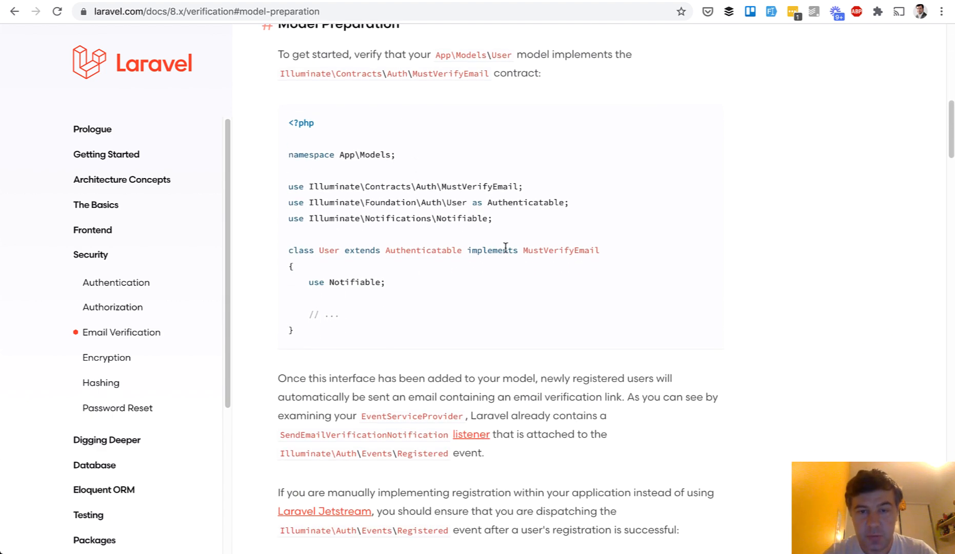
pyautogui.moveTo(618, 253)
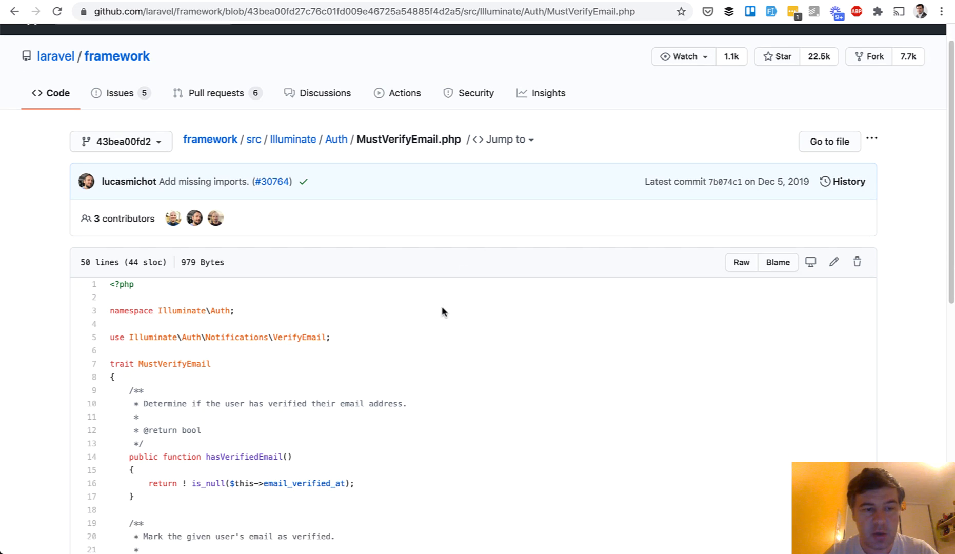
# Scroll the MustVerifyEmail trait source through to getEmailForVerification
pyautogui.scroll(-3)
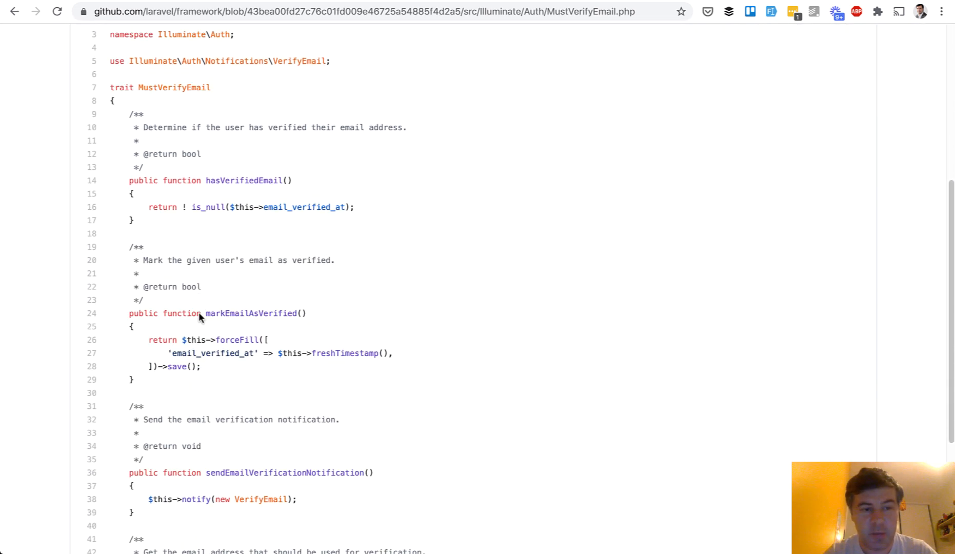
pyautogui.scroll(-3)
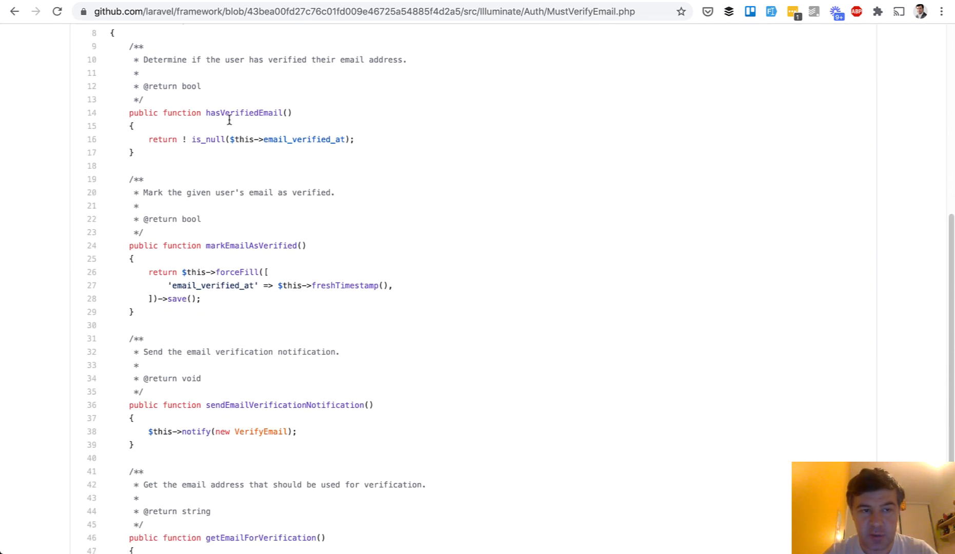
pyautogui.scroll(-3)
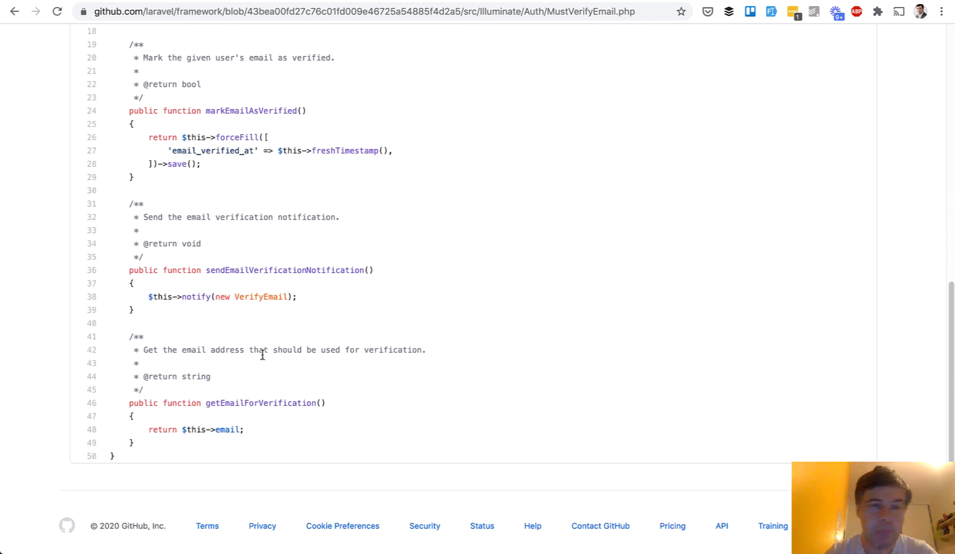
pyautogui.scroll(-3)
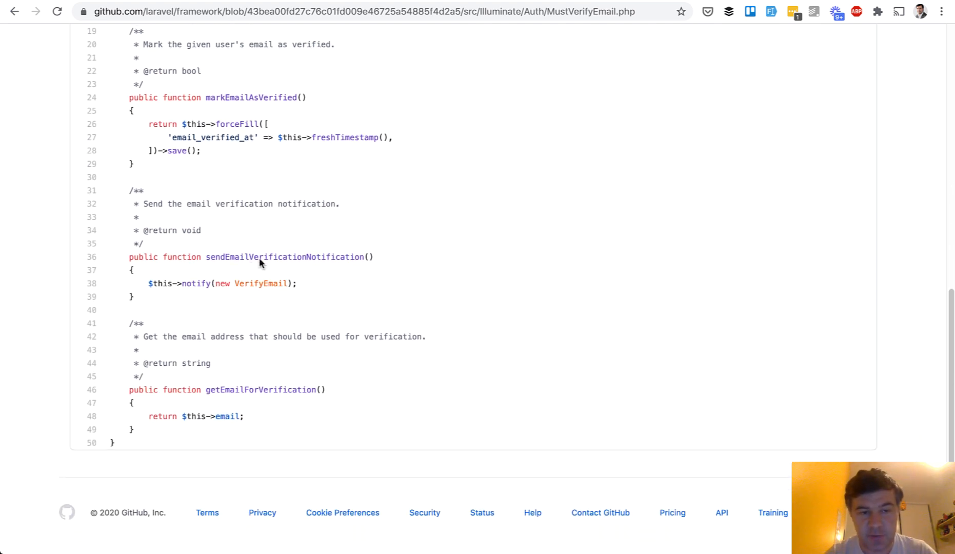
pyautogui.moveTo(299, 400)
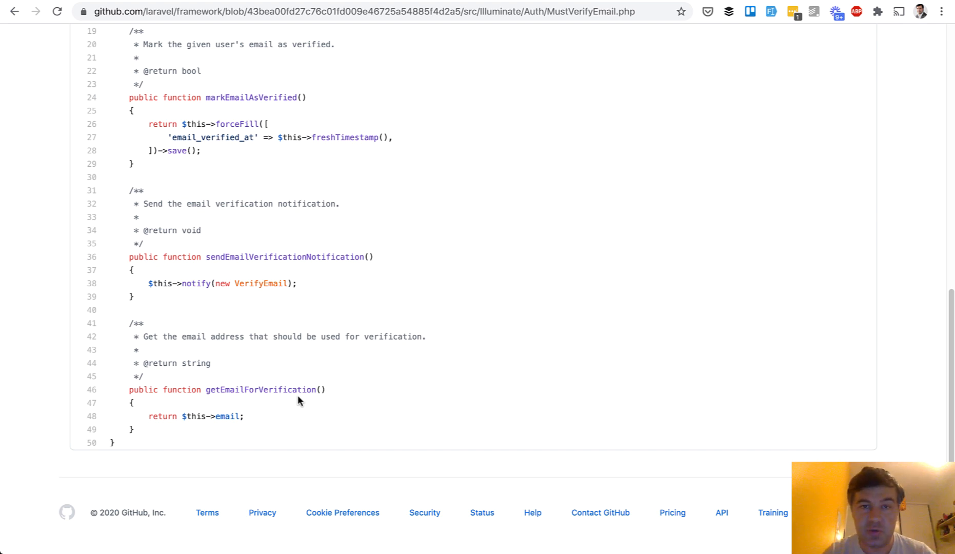
# Navigate to spatie.be/docs/laravel-medialibrary/v8/basic-usage/preparing-your-model
pyautogui.write('spatie.be/docs/laravel-medialibrary/v8/basic-usage/preparing-your-model')
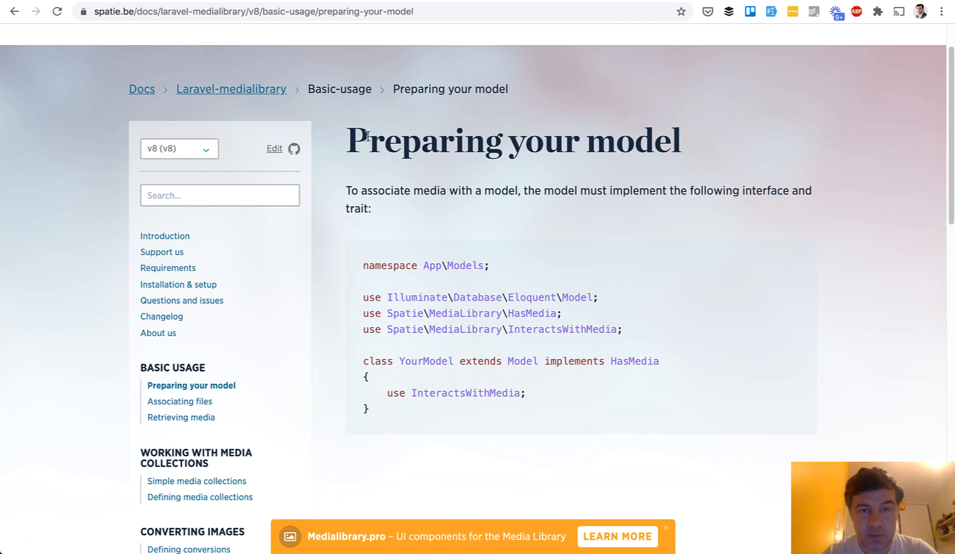
# Scroll the Preparing your model page to the model using HasMedia and InteractsWithMedia
pyautogui.scroll(-3)
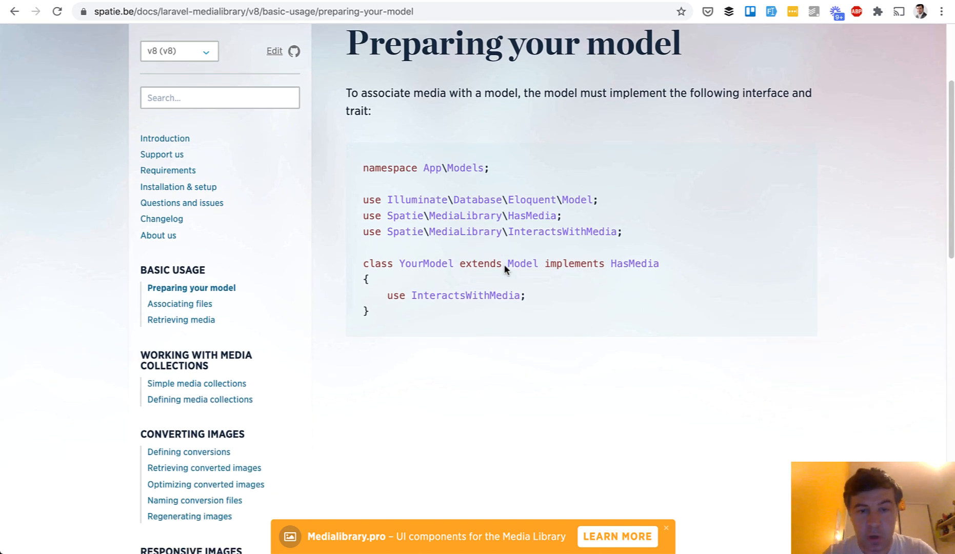
pyautogui.scroll(-3)
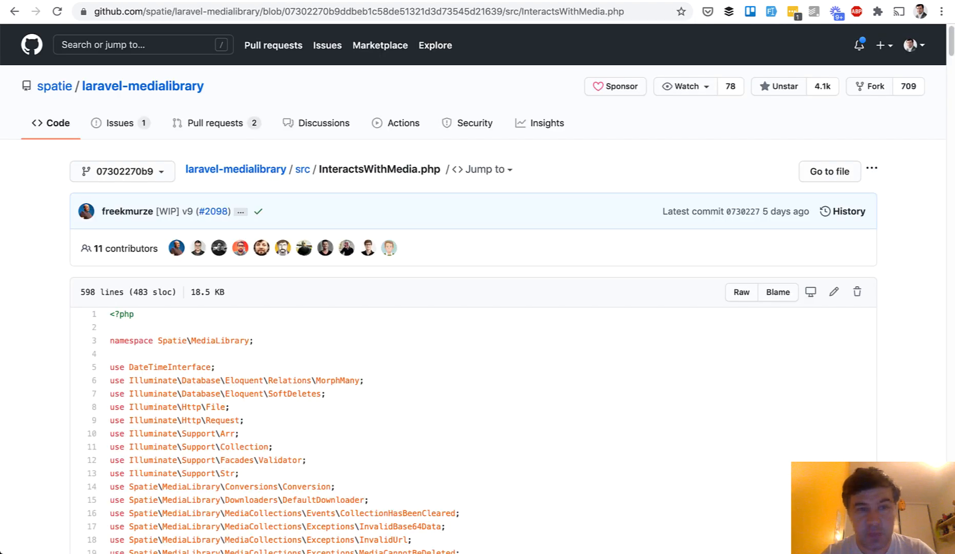
# Scroll through the InteractsWithMedia trait's media and addMedia methods
pyautogui.scroll(-3)
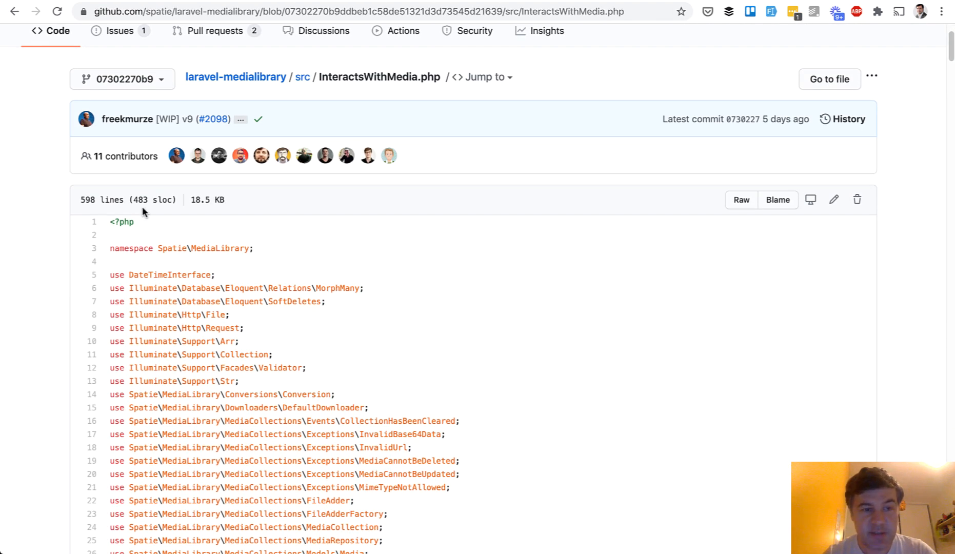
pyautogui.scroll(-3)
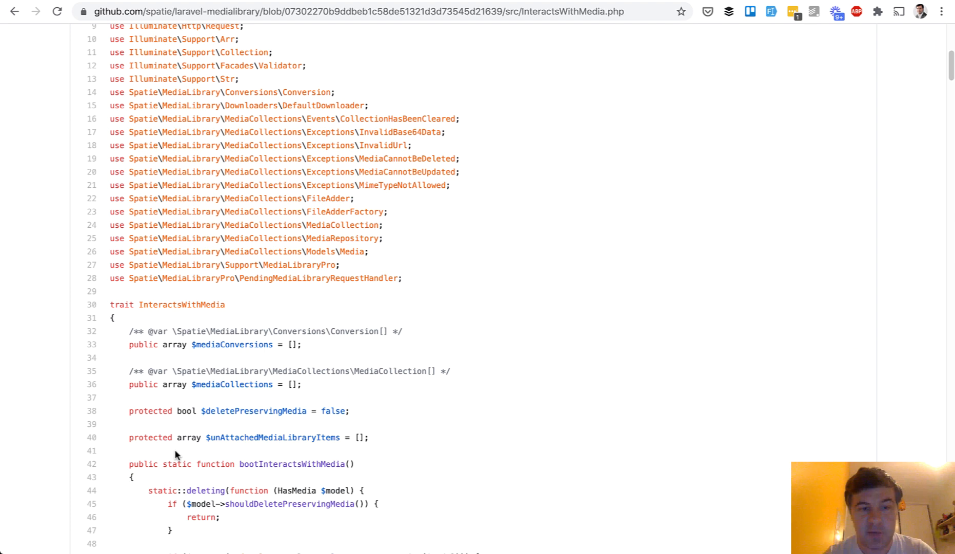
pyautogui.scroll(-3)
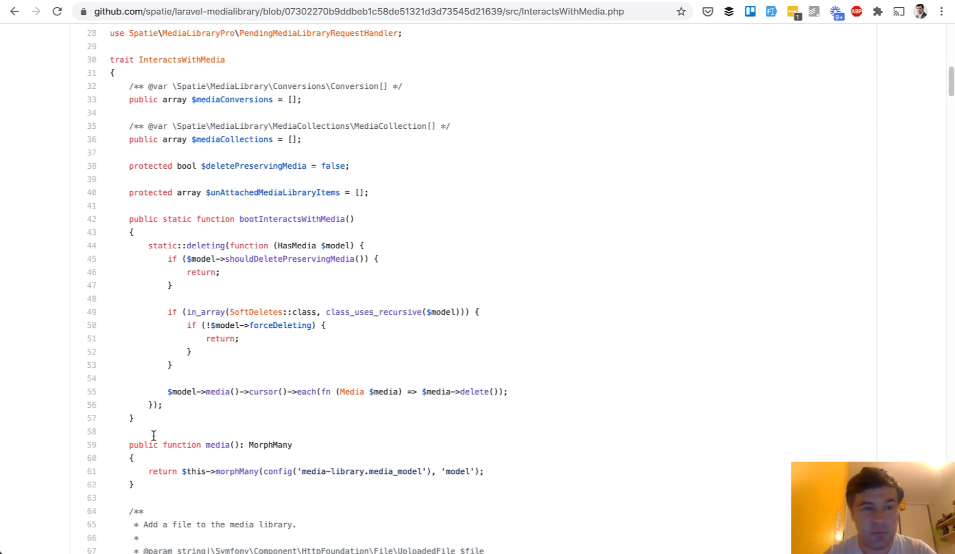
pyautogui.scroll(-3)
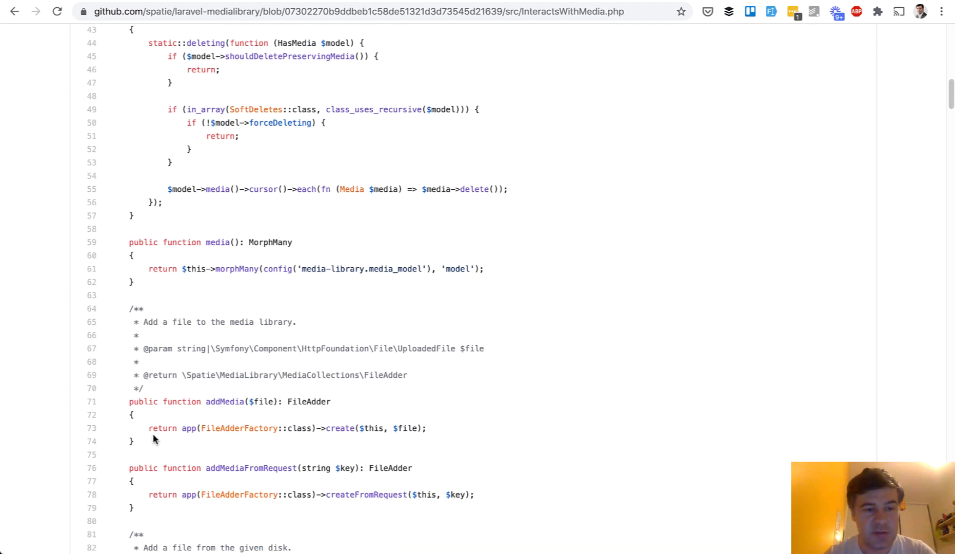
pyautogui.scroll(-3)
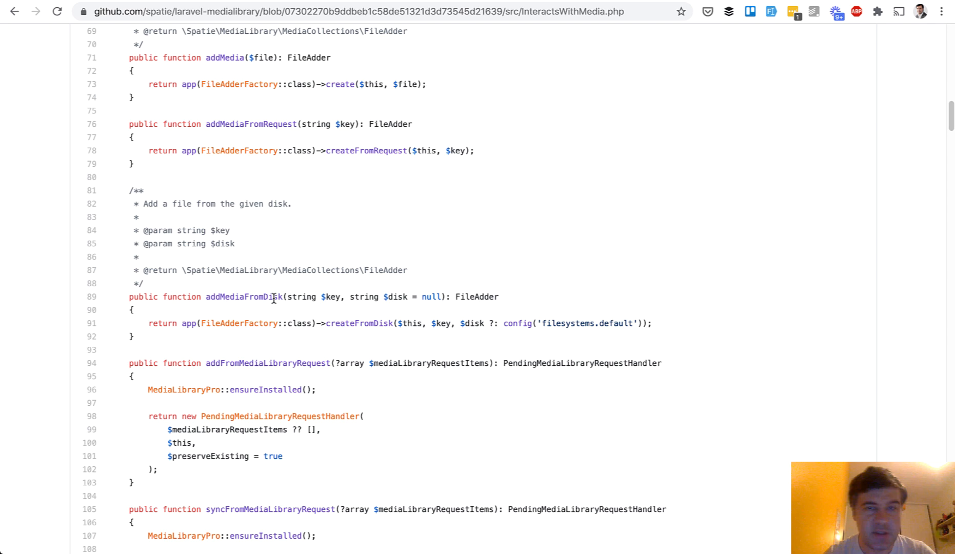
pyautogui.scroll(-3)
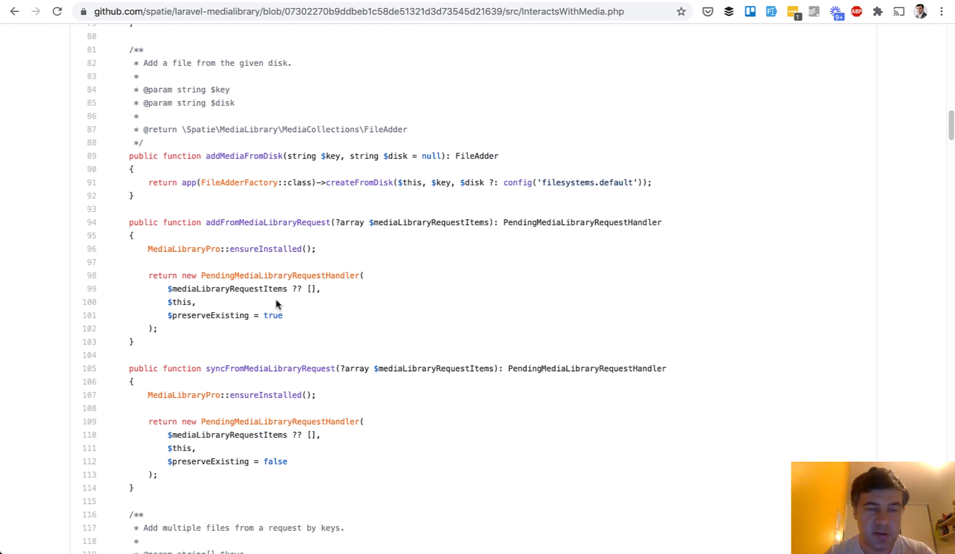
pyautogui.scroll(-3)
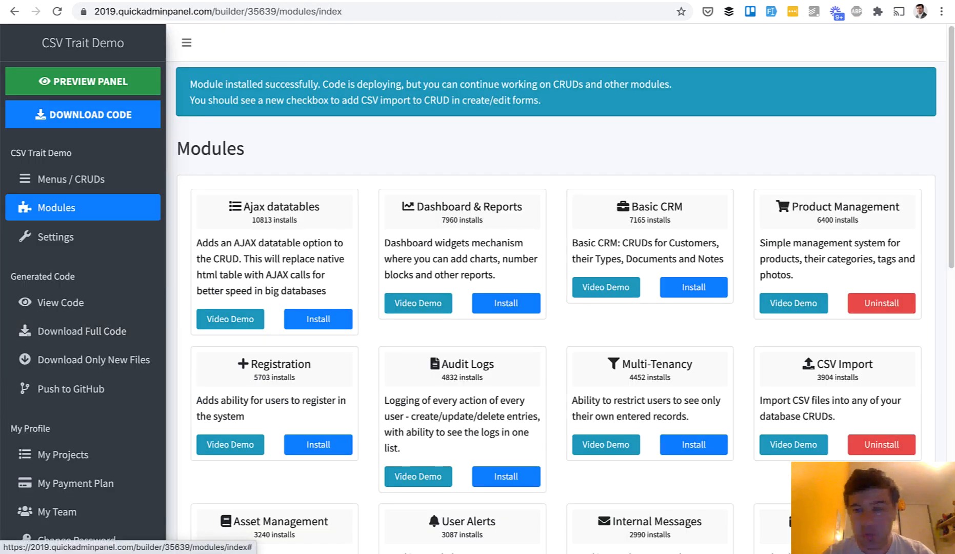
pyautogui.moveTo(73, 270)
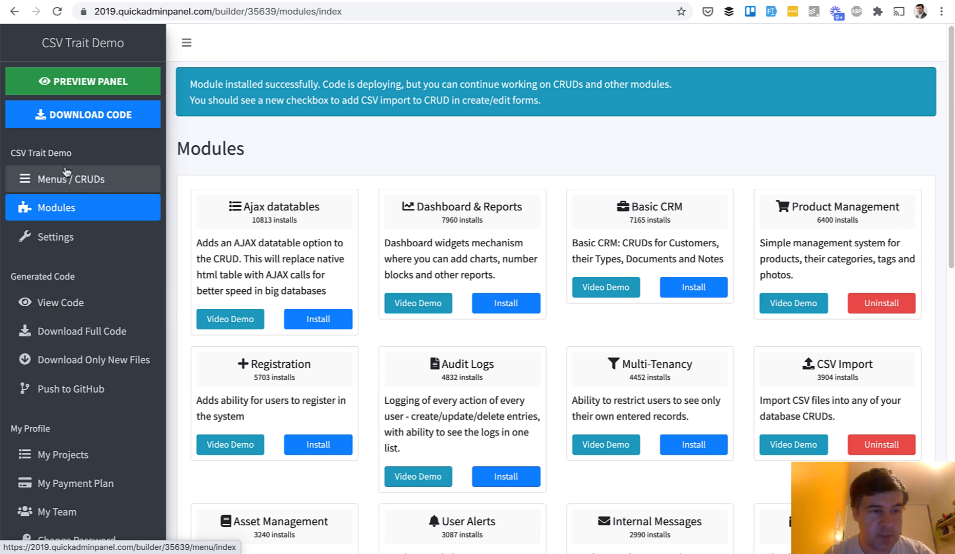
# Go to Menus / CRUDs and open the Products CRUD for editing its fields
pyautogui.click(73, 179)
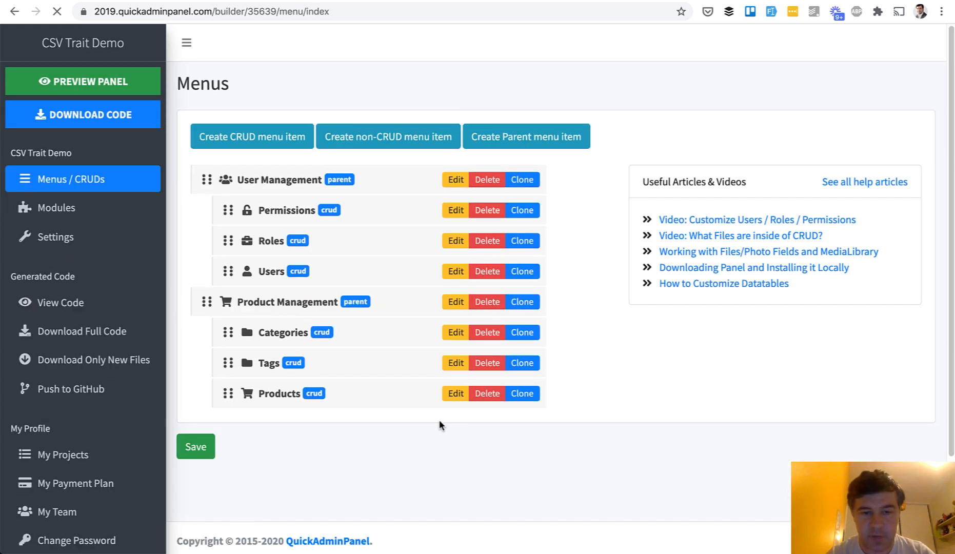
pyautogui.click(456, 393)
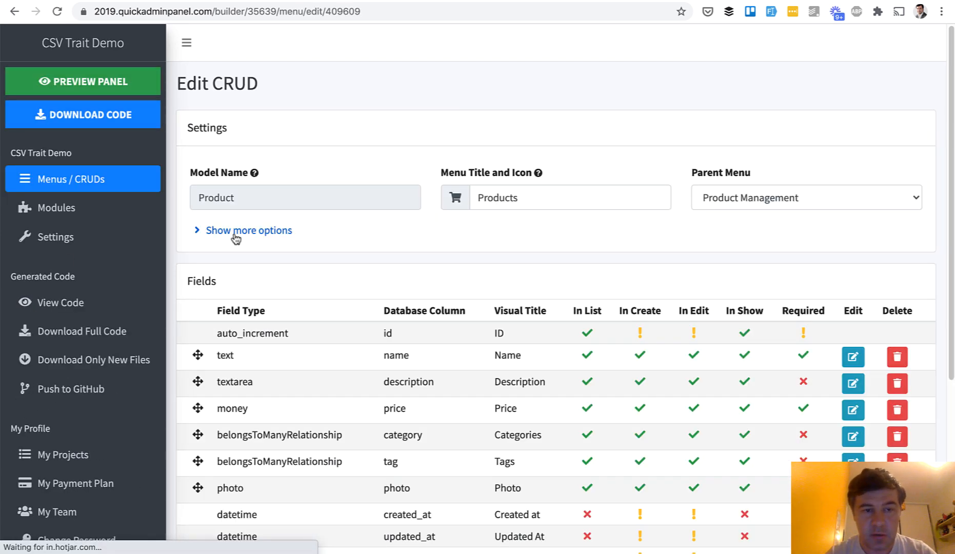
pyautogui.click(248, 230)
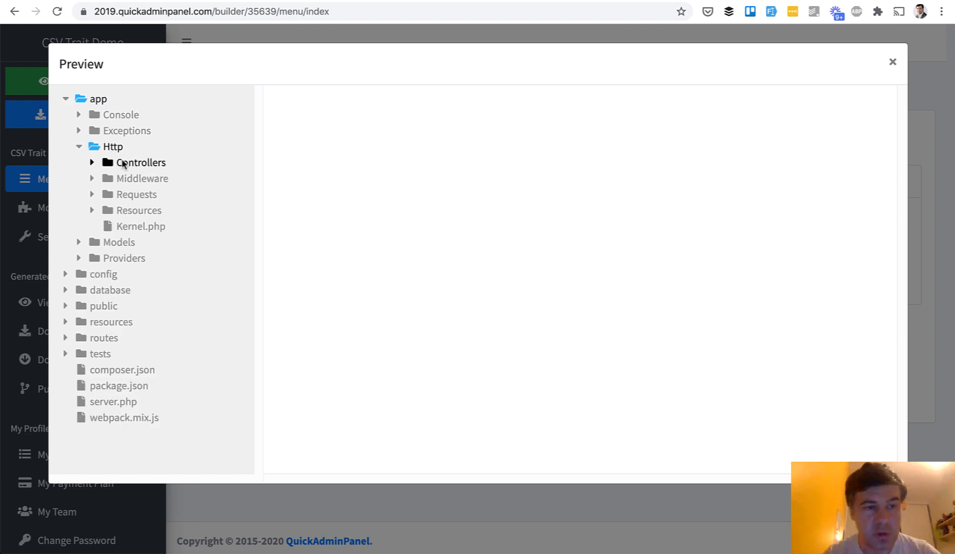
# Show ProductController.php in the code preview, highlighting its CsvImportTrait use, then reach the Traits folder
pyautogui.click(141, 162)
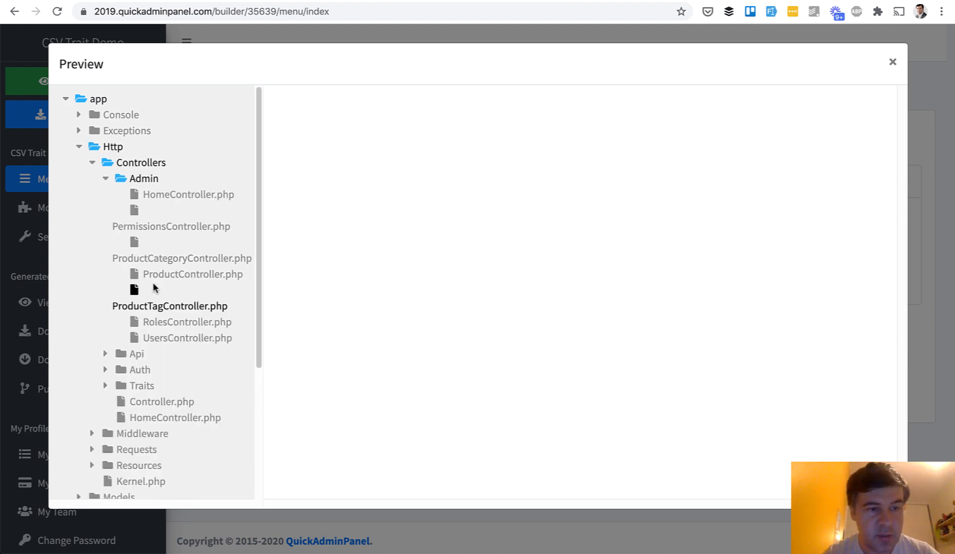
pyautogui.click(193, 274)
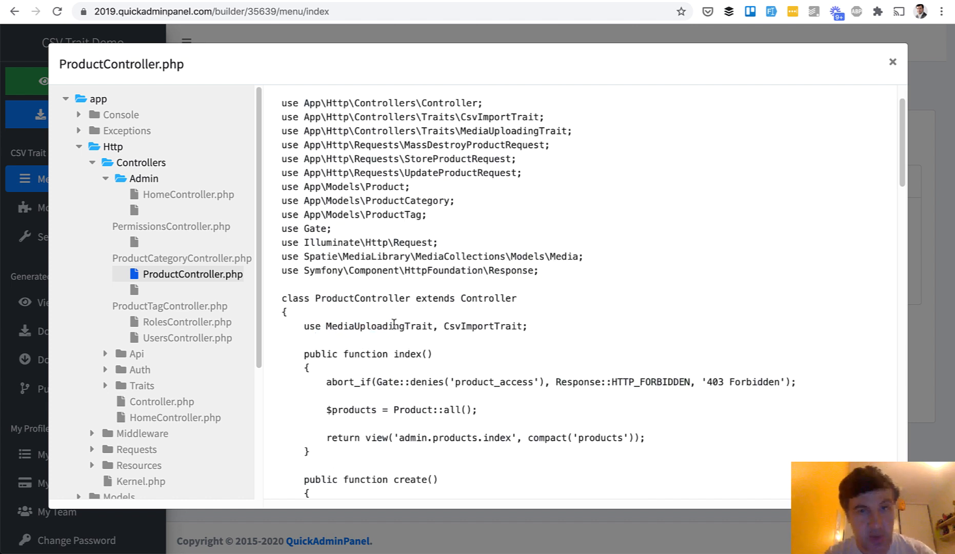
pyautogui.doubleClick(464, 326)
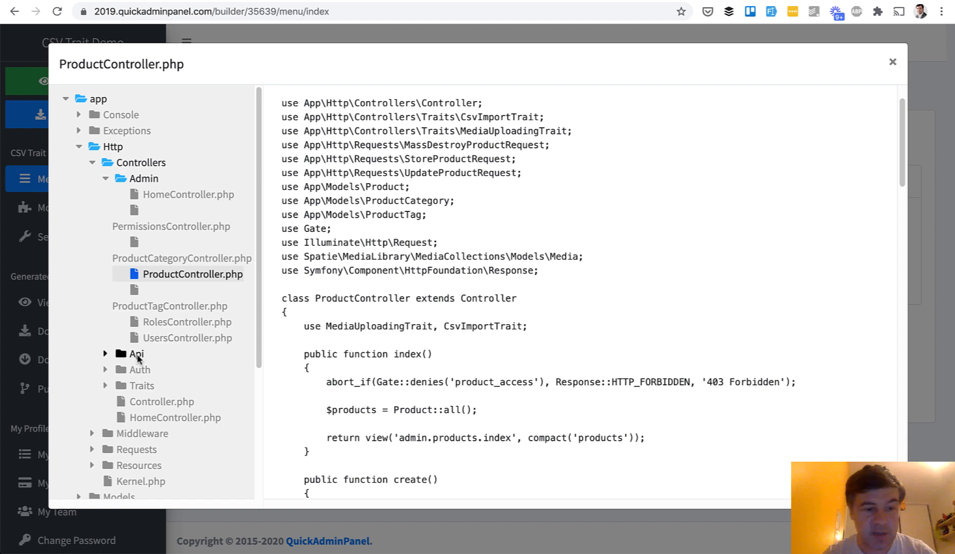
pyautogui.click(186, 329)
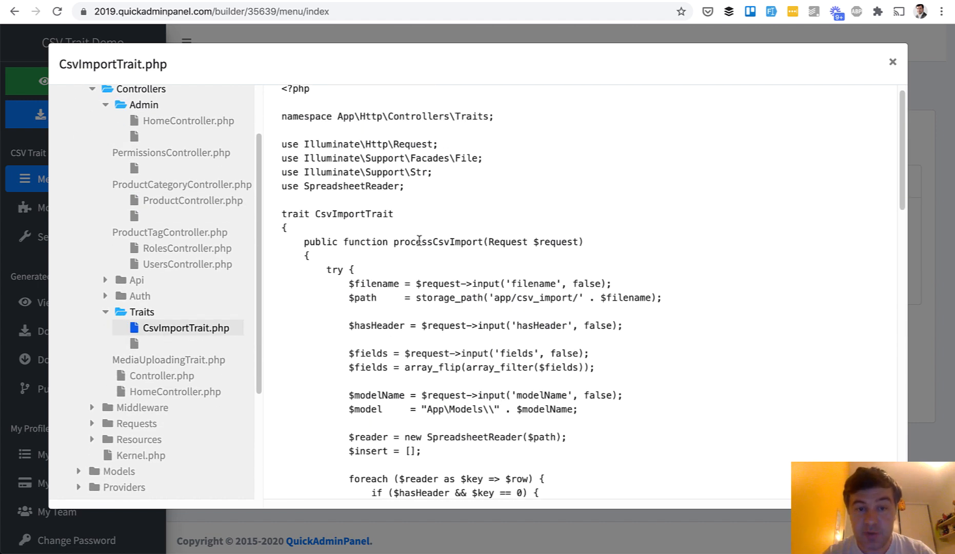
# Scroll CsvImportTrait.php down through processCsvImport to the parseCsvImport method
pyautogui.scroll(-3)
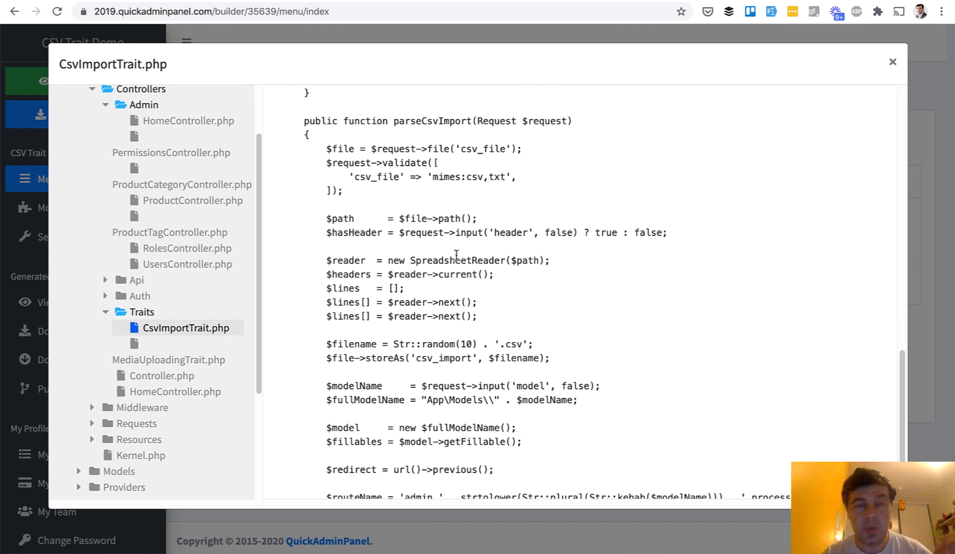
pyautogui.scroll(-3)
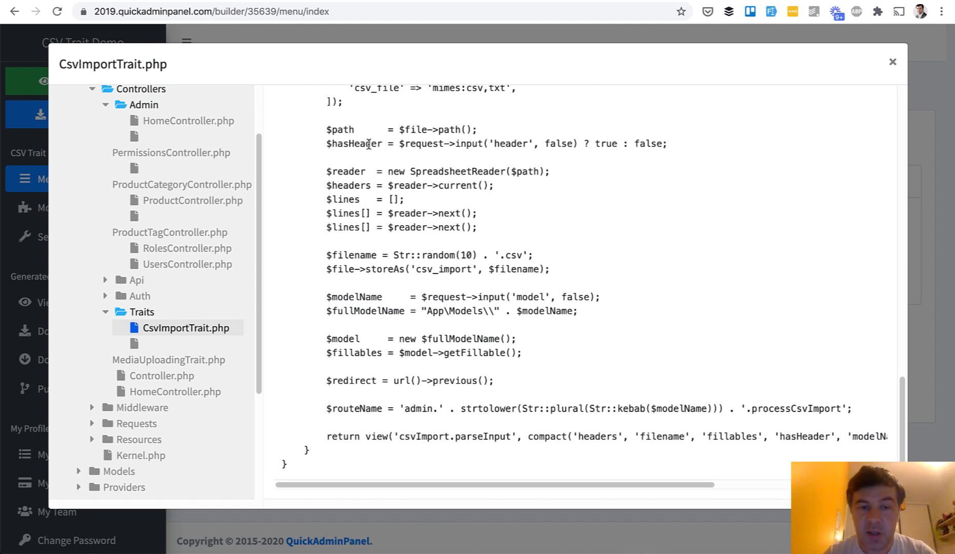
pyautogui.moveTo(484, 251)
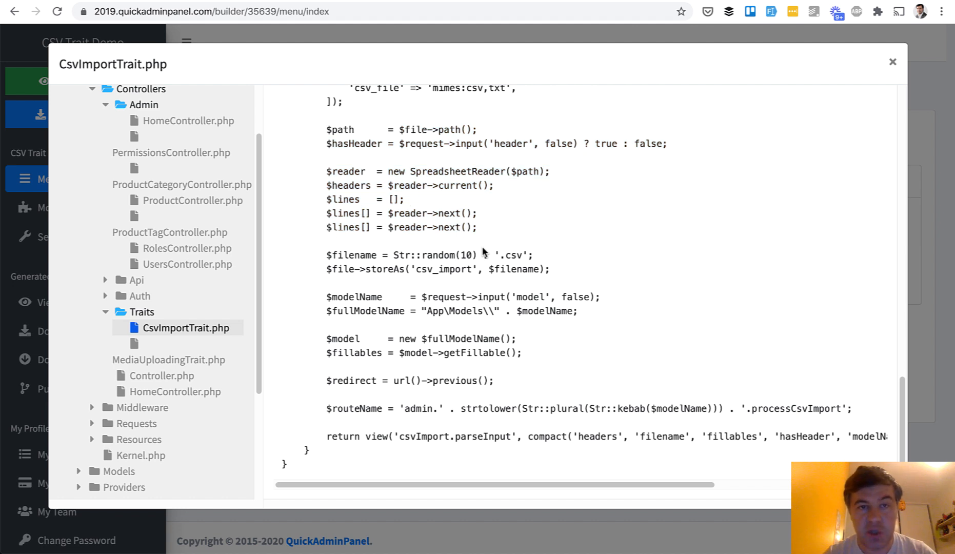